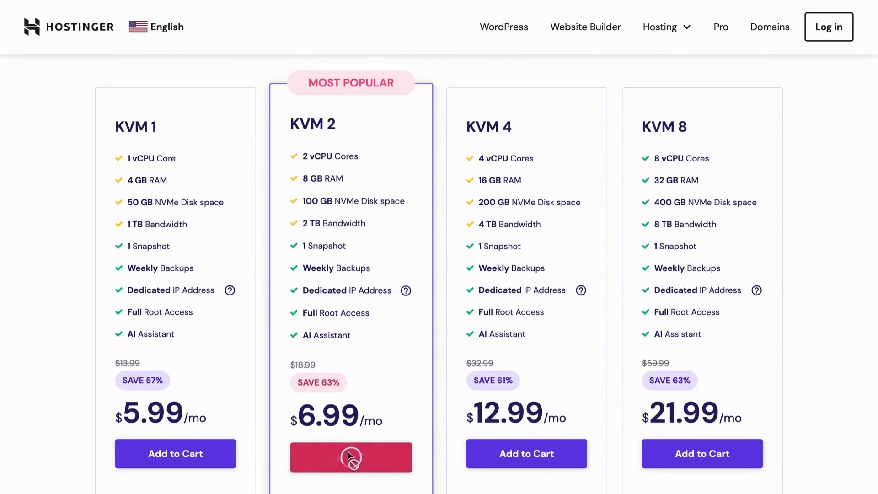
Add the KVM 2 plan to the cart and apply coupon CODEWITHDARY for a $182.69 total
{"action": "left_click", "coordinate": [351, 454]}
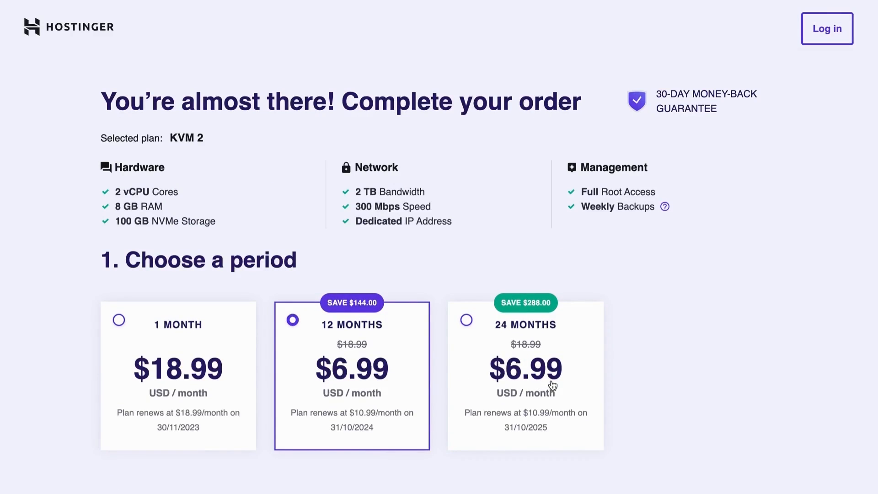
{"action": "scroll", "scroll_direction": "down", "scroll_amount": 3}
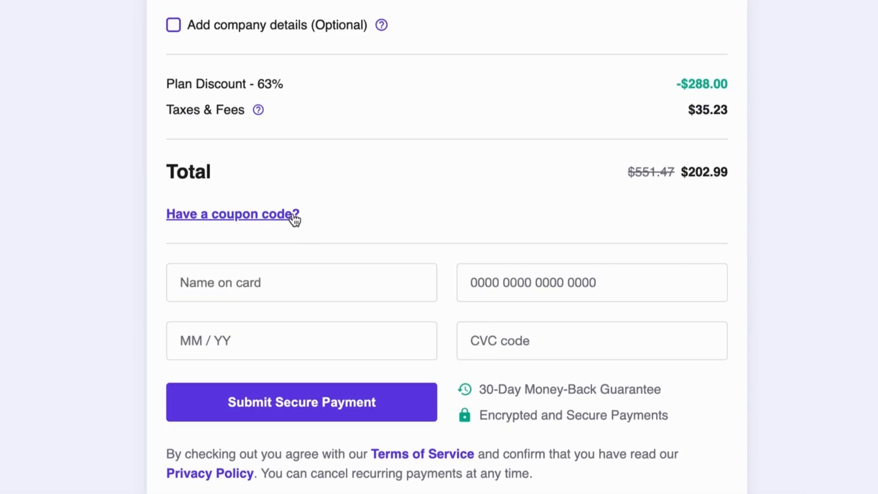
{"action": "type", "text": "CODEWITHDARY"}
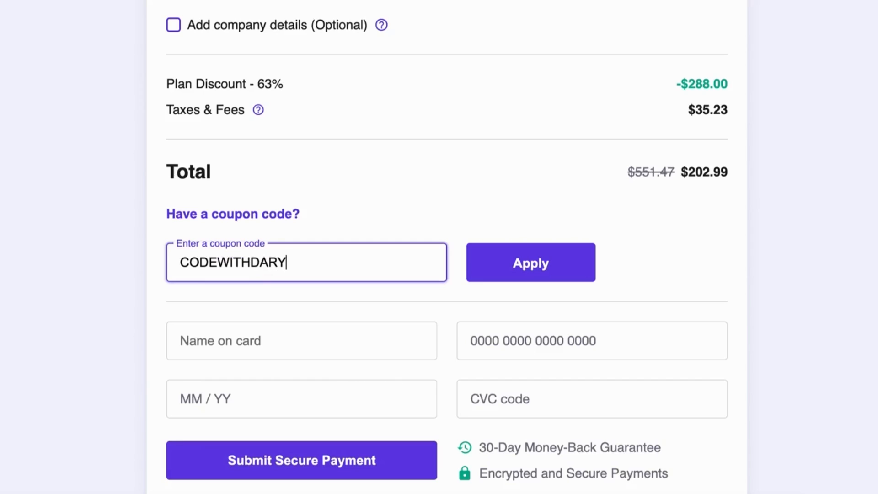
{"action": "left_click", "coordinate": [529, 262]}
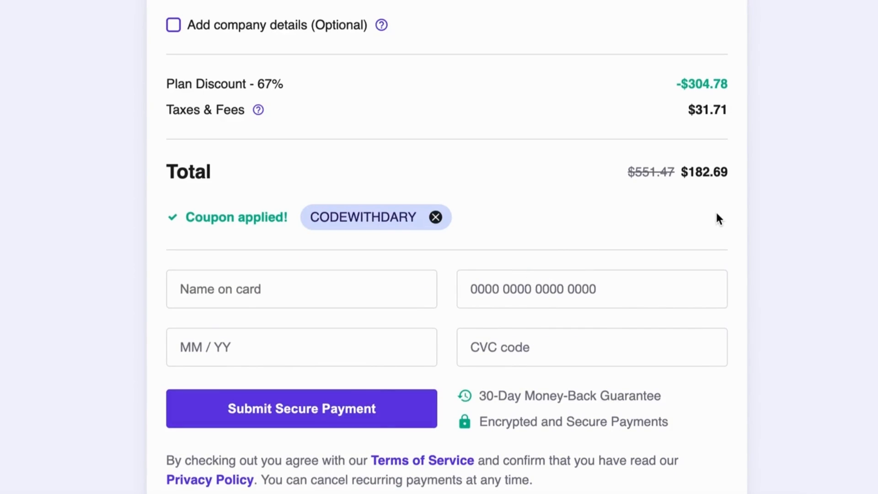
{"action": "left_click", "coordinate": [275, 11]}
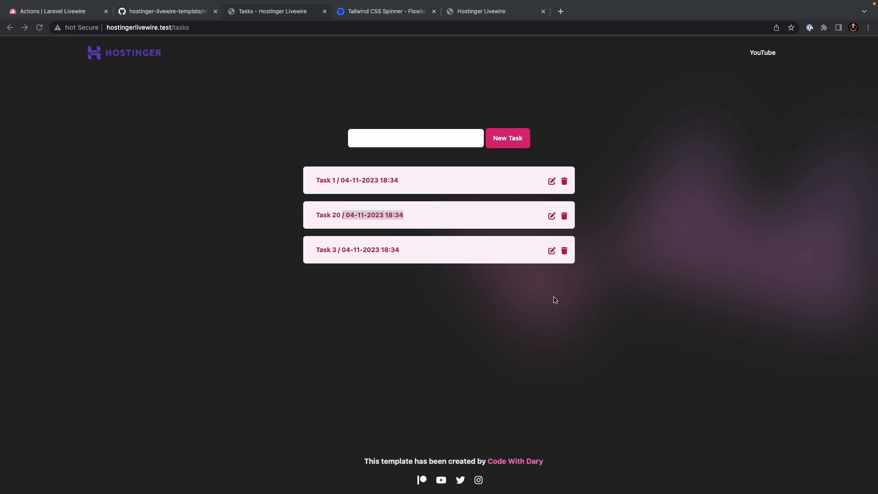
{"action": "mouse_move", "coordinate": [555, 301]}
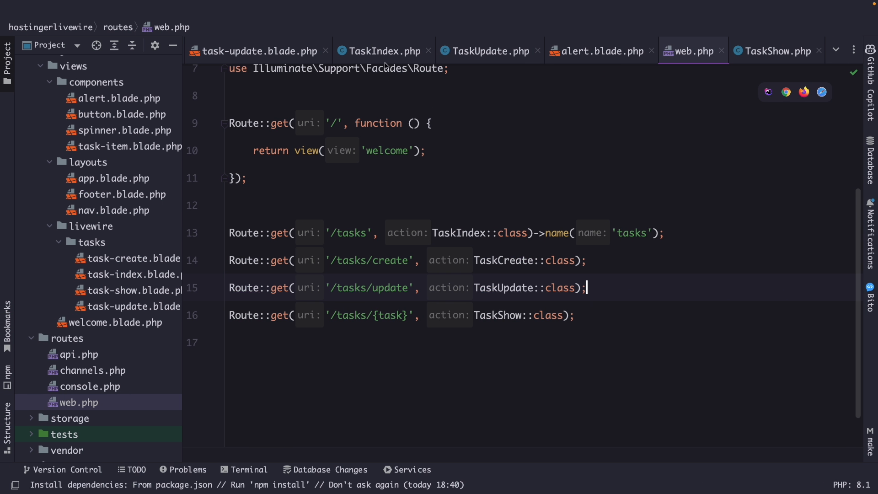
Switch to TaskIndex.php and open up blank space after the mount() method
{"action": "left_click", "coordinate": [383, 51]}
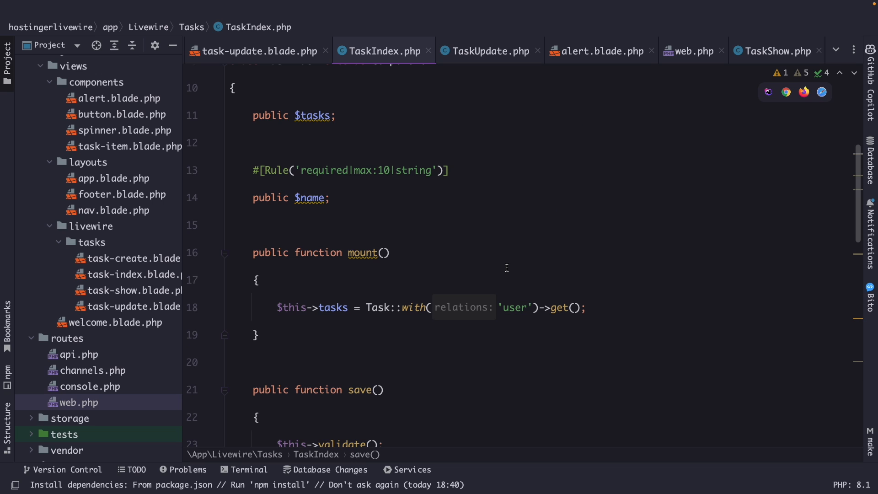
{"action": "left_click_drag", "start_coordinate": [253, 252], "coordinate": [258, 336]}
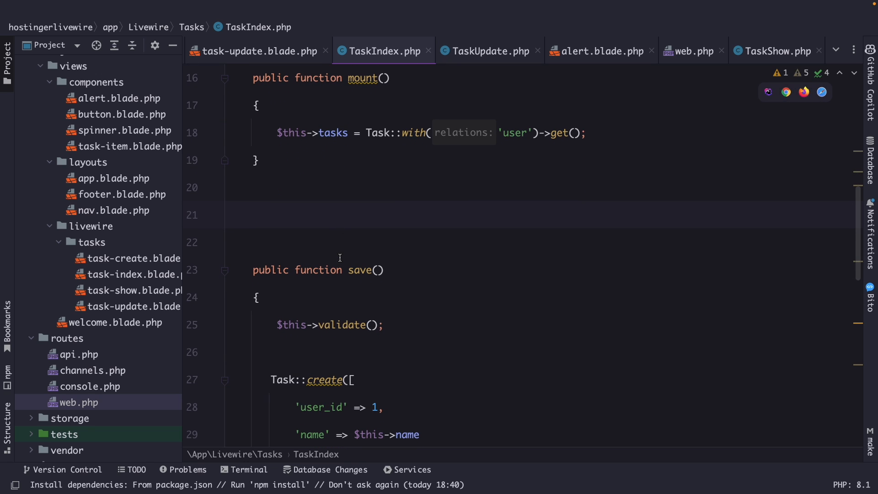
Add empty hydrate(), boot() and updating() method stubs after mount()
{"action": "type", "text": "publi"}
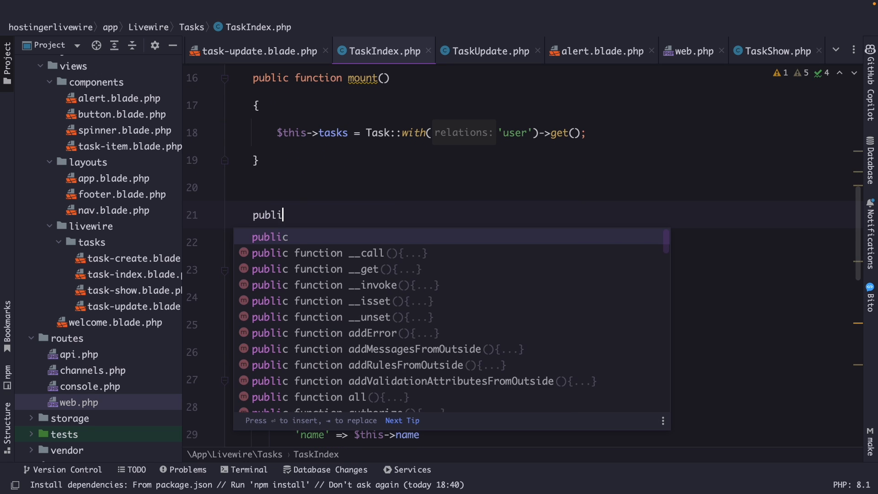
{"action": "type", "text": "function hydrate("}
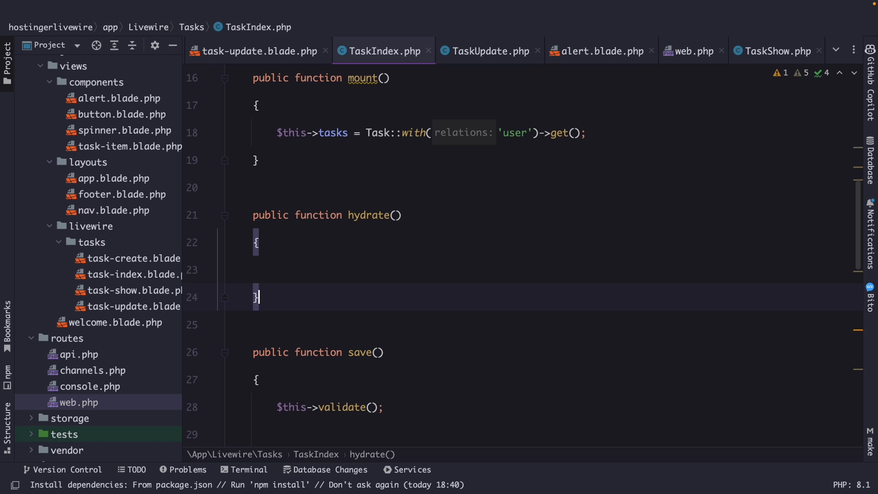
{"action": "type", "text": "public function boot("}
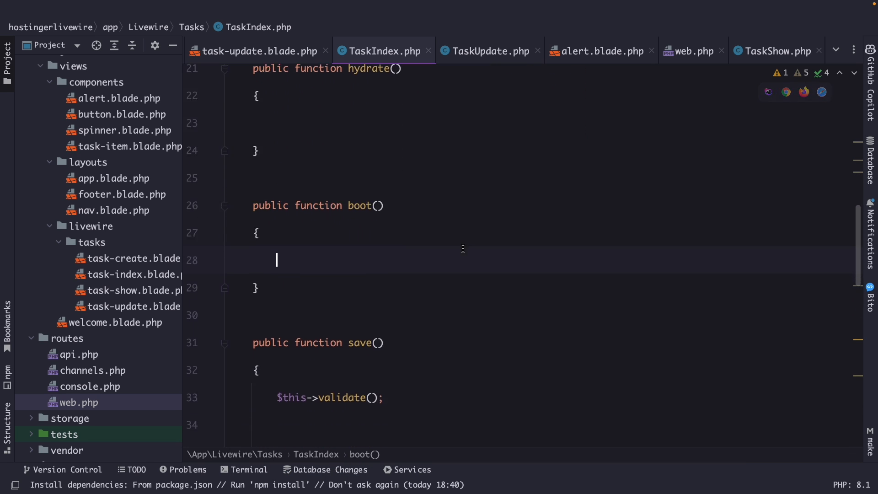
{"action": "scroll", "scroll_direction": "down", "scroll_amount": 3}
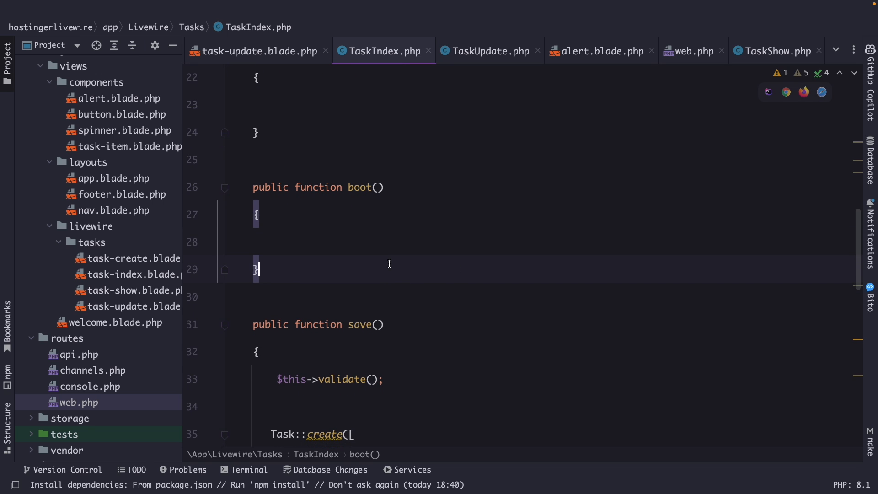
{"action": "type", "text": "public function updating("}
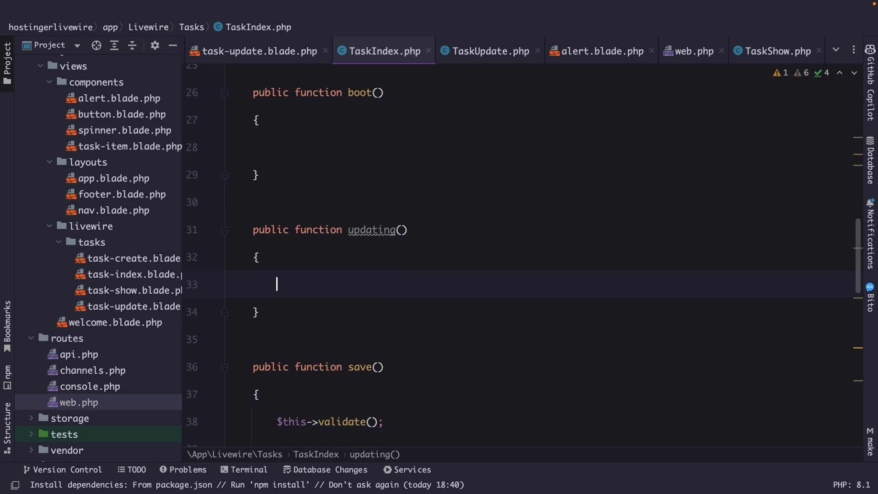
Add empty updated(), rendering() and rendered() stubs and begin a dehydrate() method
{"action": "type", "text": "public"}
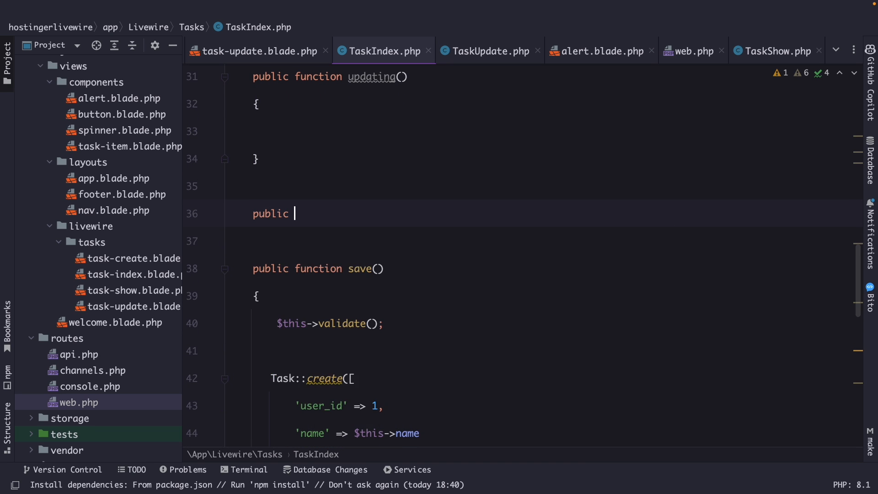
{"action": "type", "text": "function updated()"}
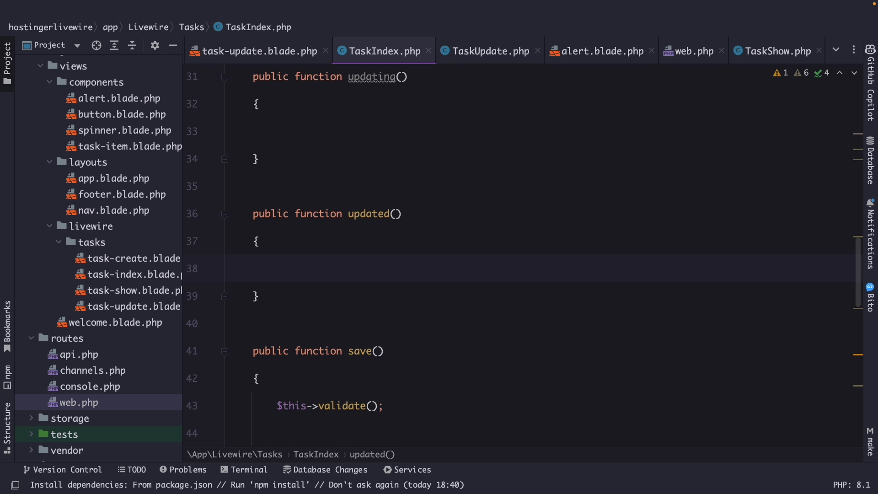
{"action": "type", "text": "public function rendering("}
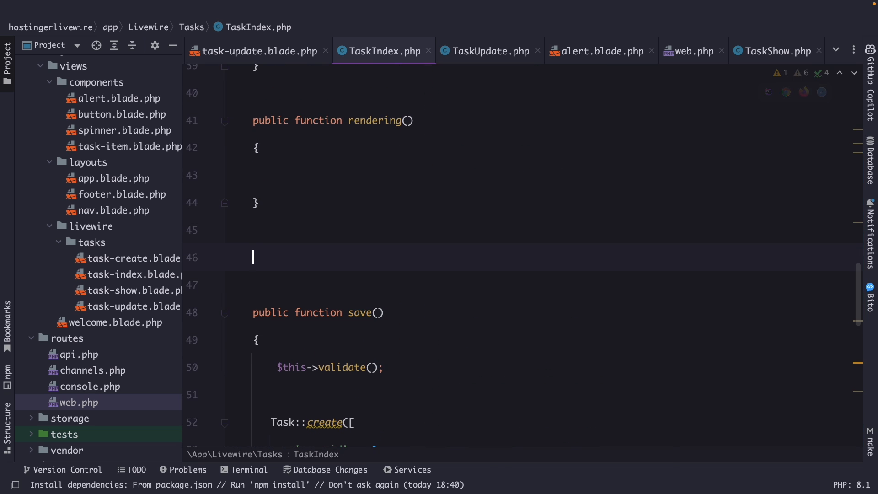
{"action": "type", "text": "public function render"}
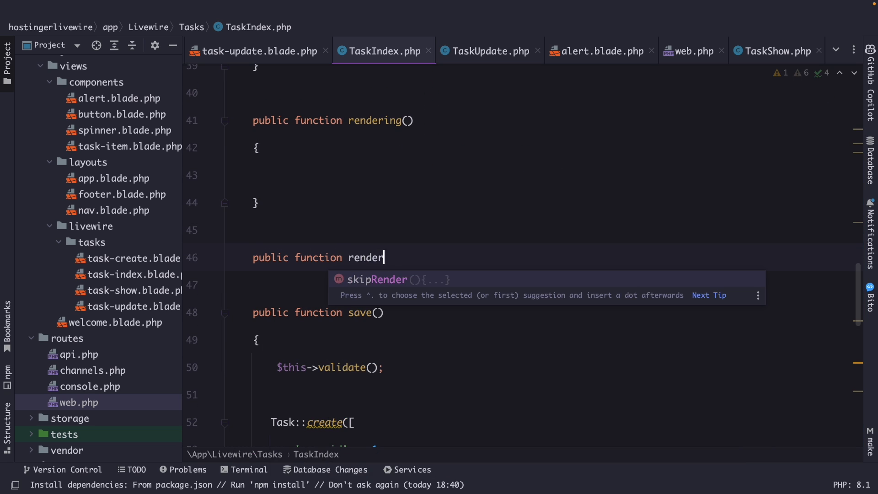
{"action": "type", "text": "ed()"}
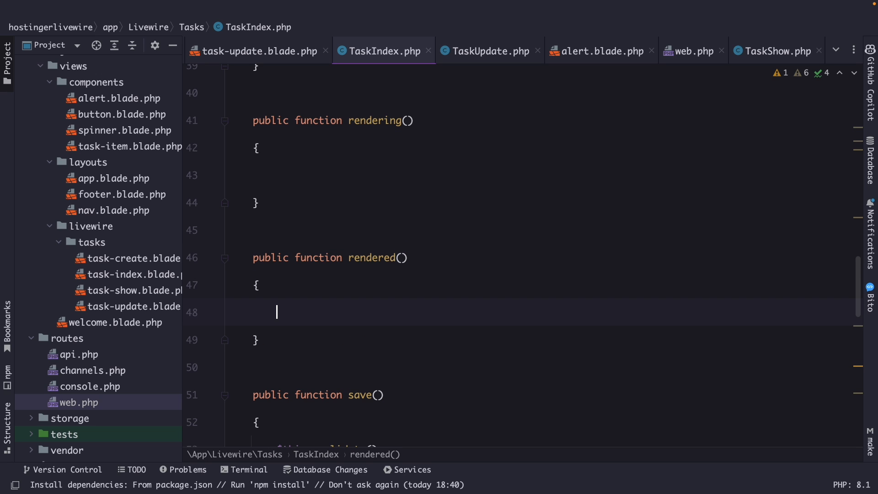
{"action": "type", "text": "public function dehydrate("}
{"action": "type", "text": "{"}
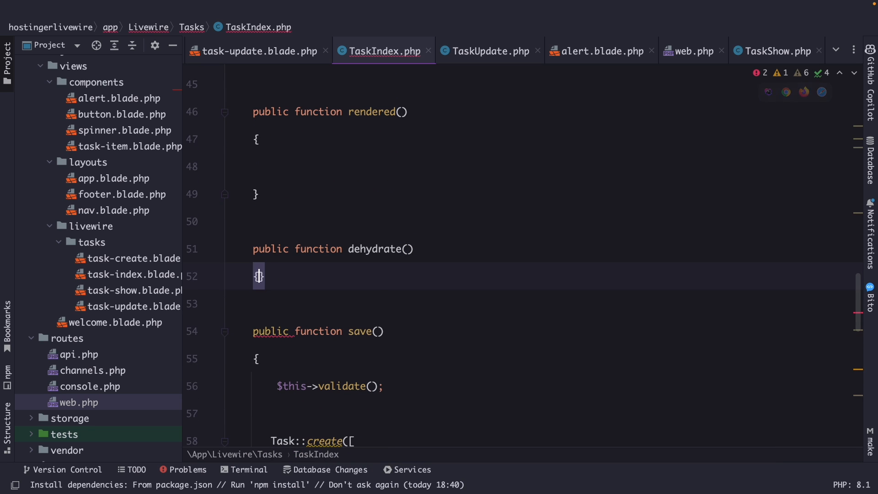
Add the closing braces to the dehydrate() method body
{"action": "key", "text": "Enter"}
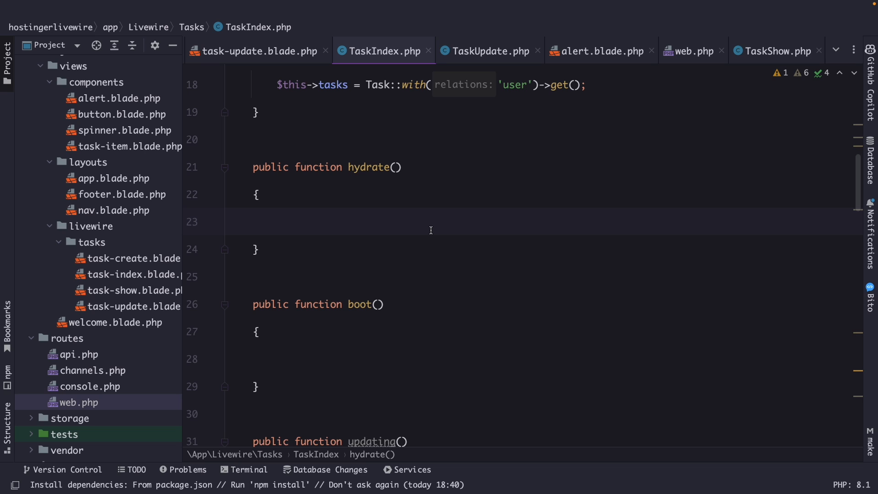
Write dd("OK") inside the empty hydrate() hook
{"action": "left_click", "coordinate": [277, 222]}
{"action": "type", "text": "dd('');"}
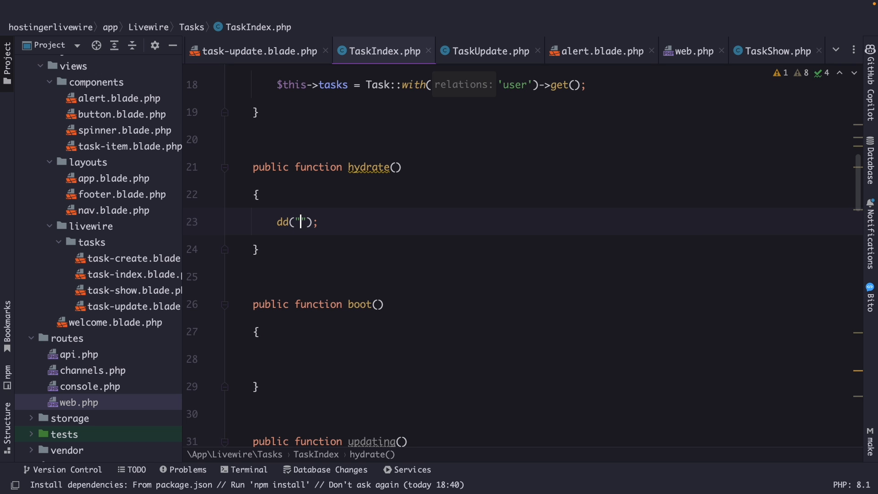
{"action": "type", "text": "OK"}
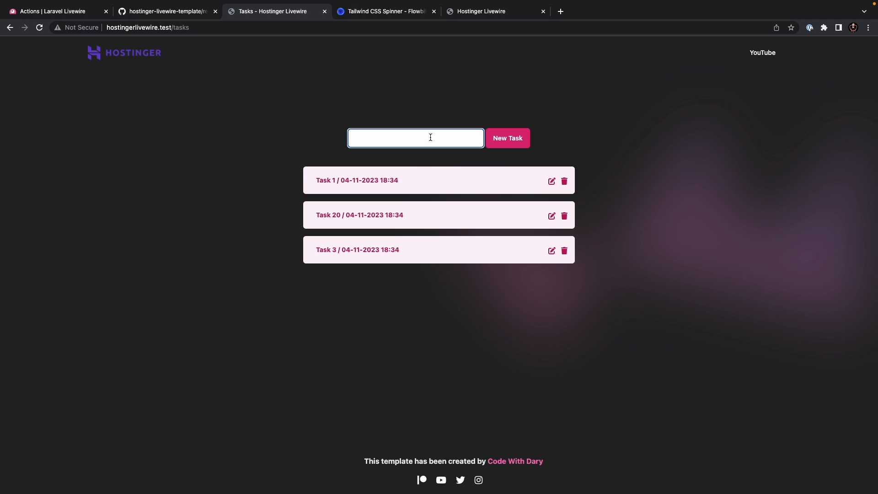
Enter 'task 2' on the tasks page and submit it as a New Task
{"action": "type", "text": "task 2"}
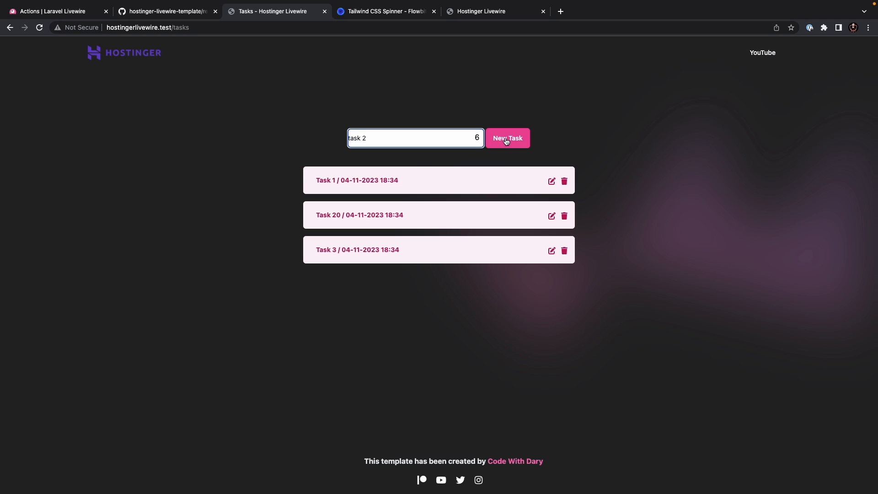
{"action": "left_click", "coordinate": [507, 138]}
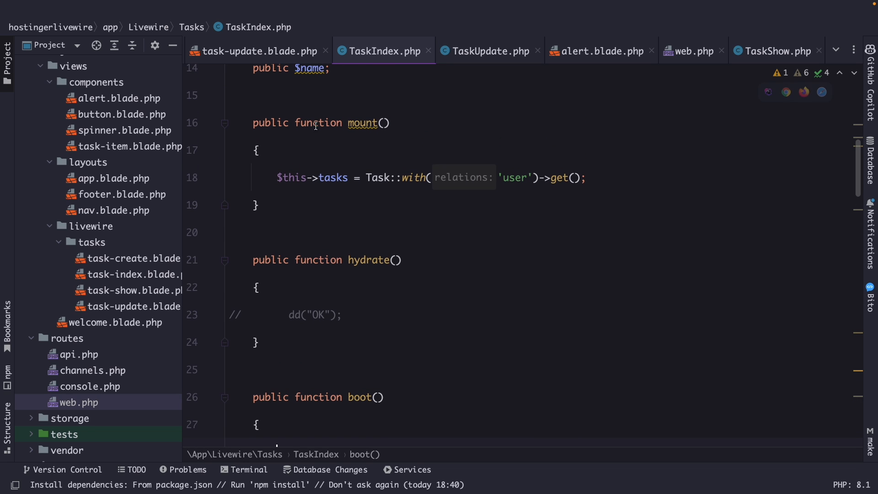
Select a full line of code in TaskIndex.php while setting up the boot() hook
{"action": "triple_click", "coordinate": [431, 177]}
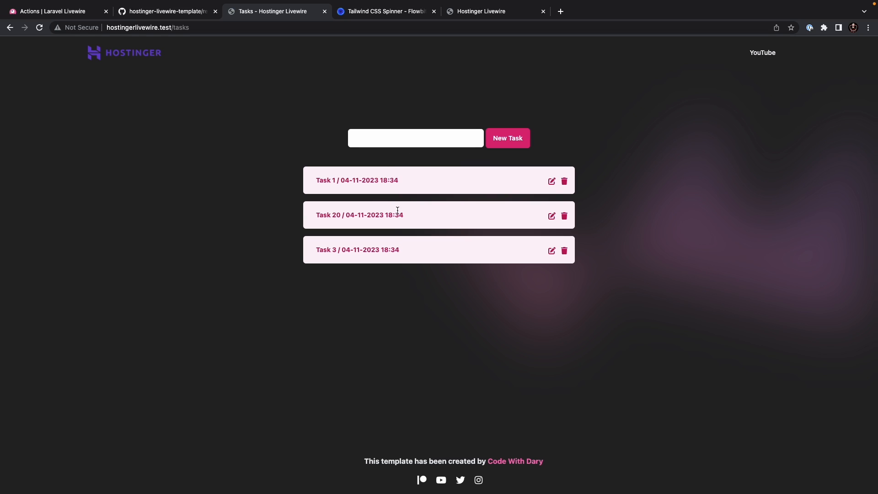
{"action": "mouse_move", "coordinate": [461, 210]}
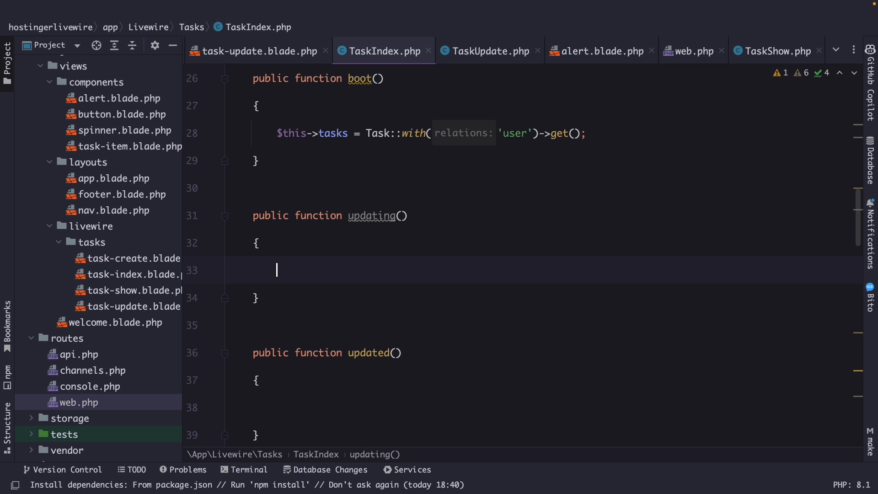
Type // placeholder comments into the updating() and updated() hook bodies
{"action": "type", "text": "//"}
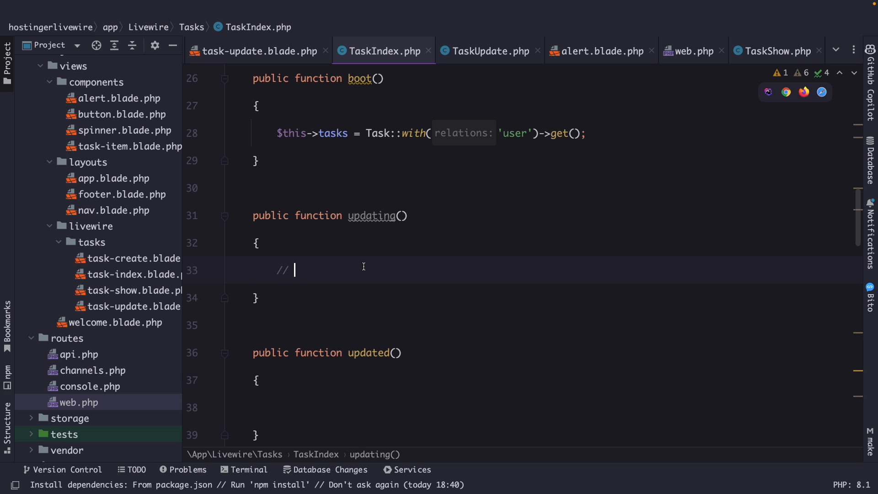
{"action": "scroll", "scroll_direction": "down", "scroll_amount": 3}
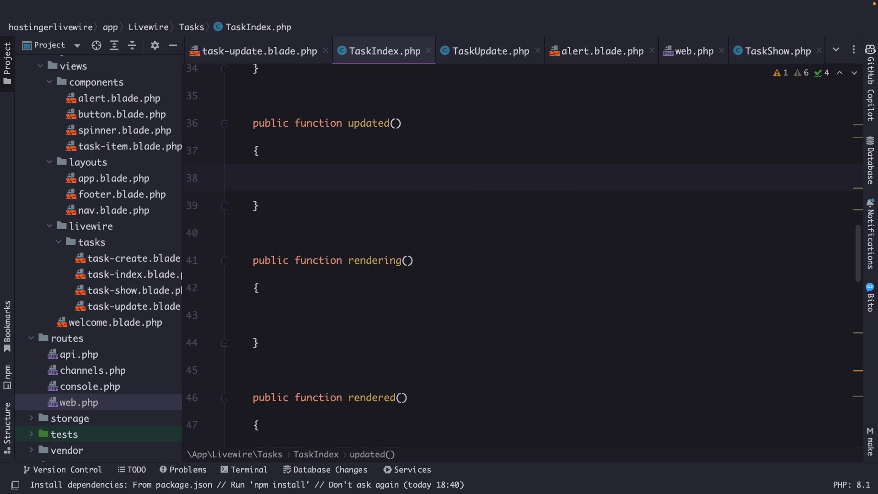
{"action": "type", "text": "/"}
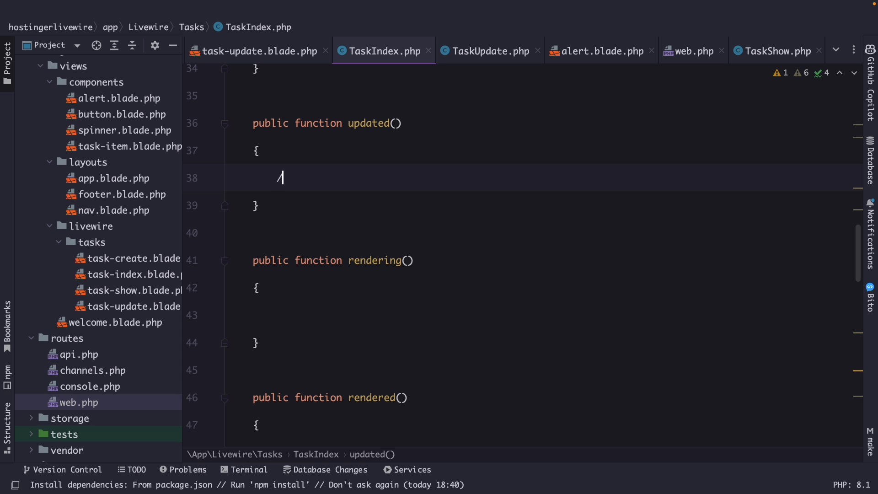
{"action": "type", "text": "/"}
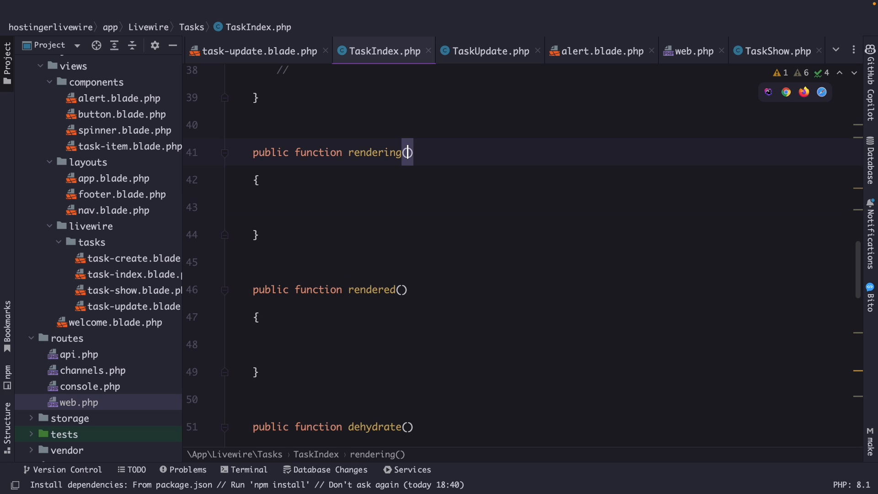
Give rendering() $view and $data parameters and dump the view with dd($view)
{"action": "type", "text": "$view"}
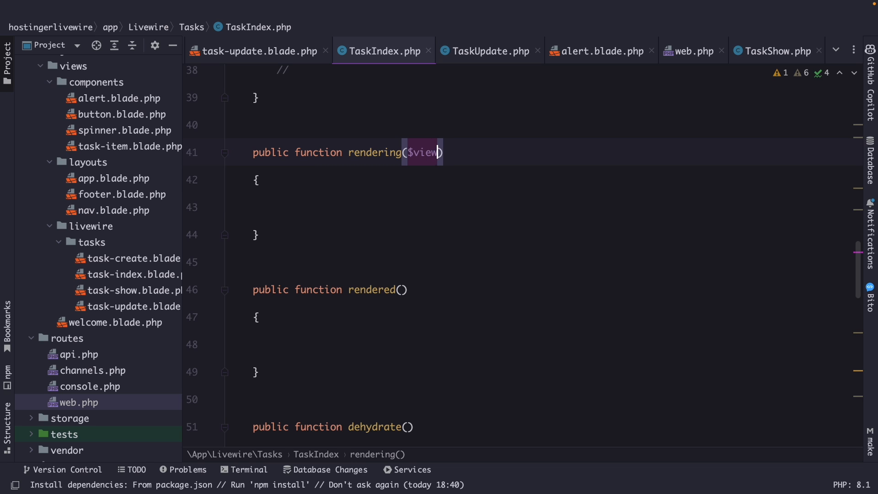
{"action": "type", "text": ", $data"}
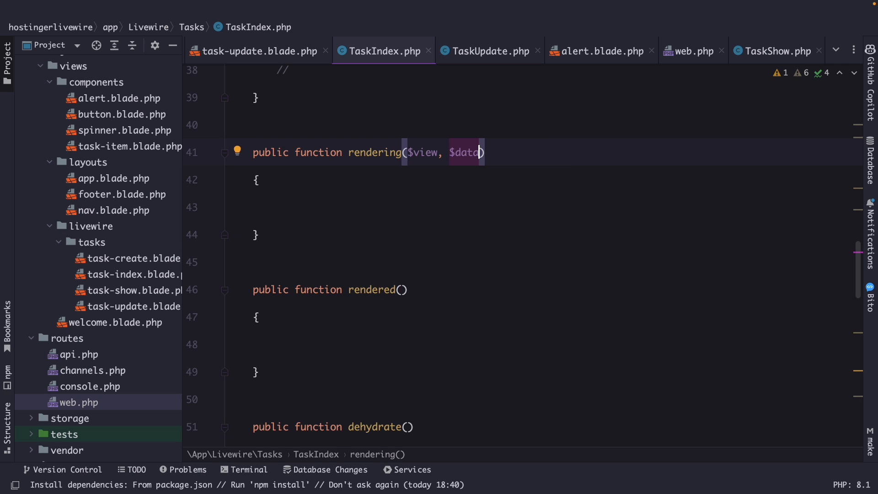
{"action": "type", "text": "d"}
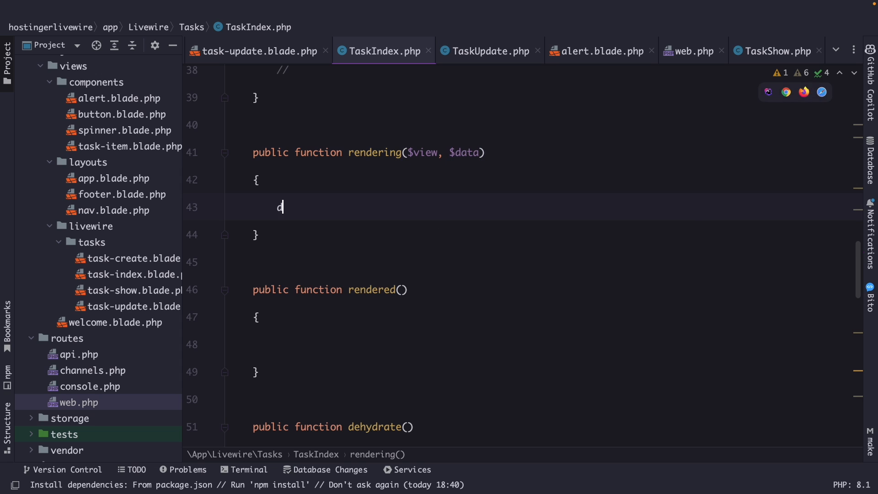
{"action": "type", "text": "d($v"}
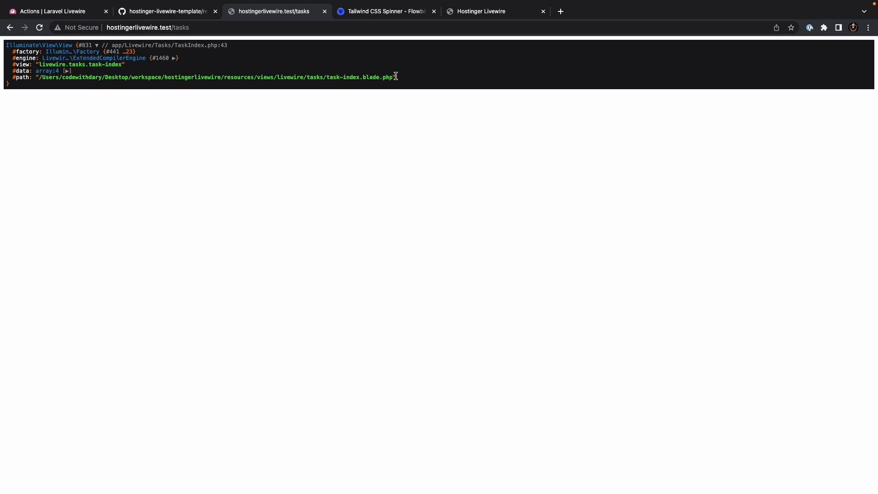
In rendering(), set $data['name'] = 'Dary' and add a dd($data) dump
{"action": "left_click", "coordinate": [64, 71]}
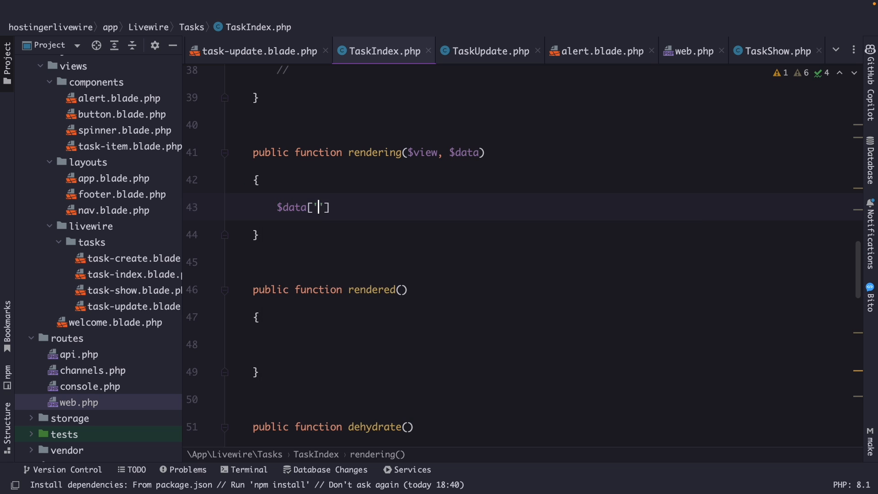
{"action": "type", "text": "name'] = 'Dary';"}
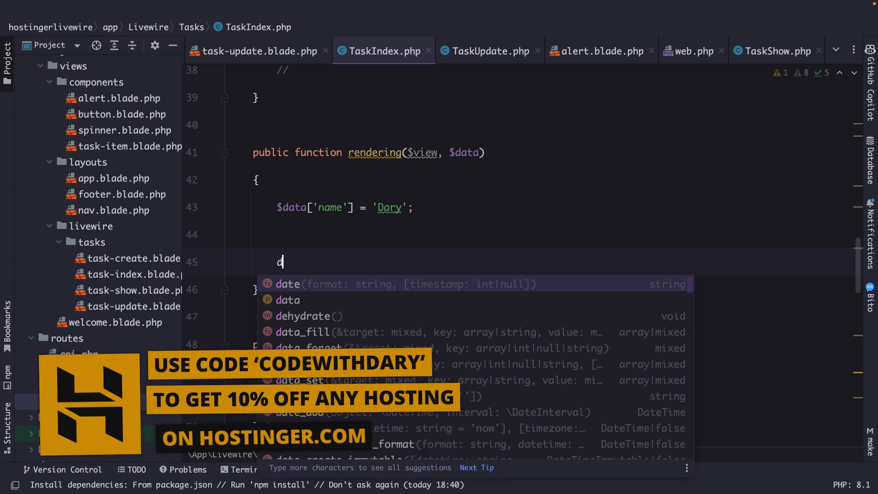
{"action": "type", "text": "d($data);"}
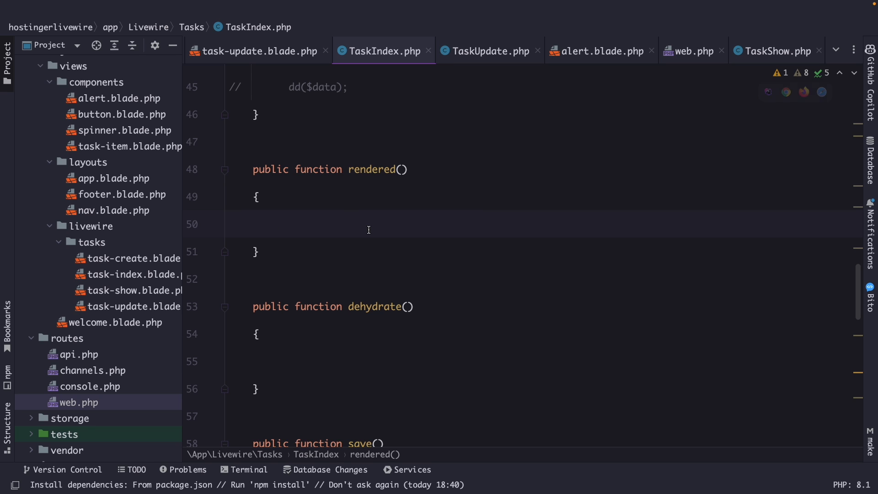
Give rendered() the $view and $html parameters and dump the HTML with dd($html)
{"action": "left_click", "coordinate": [402, 170]}
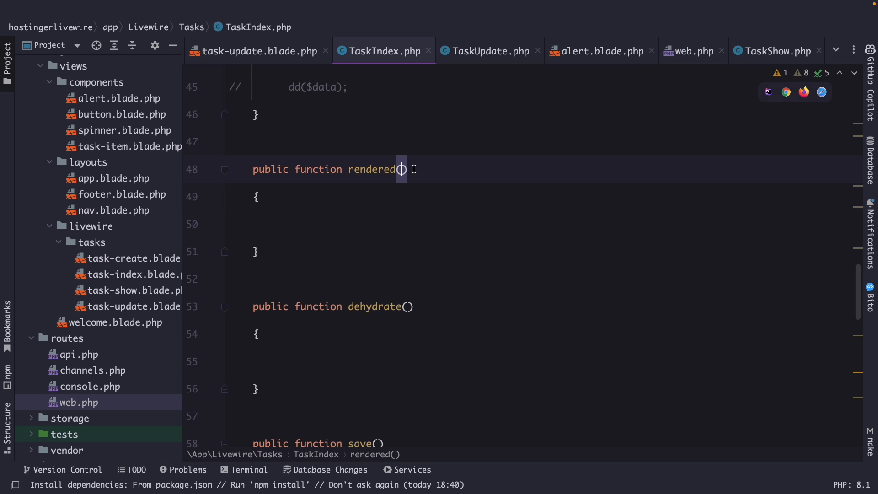
{"action": "type", "text": "$view, $"}
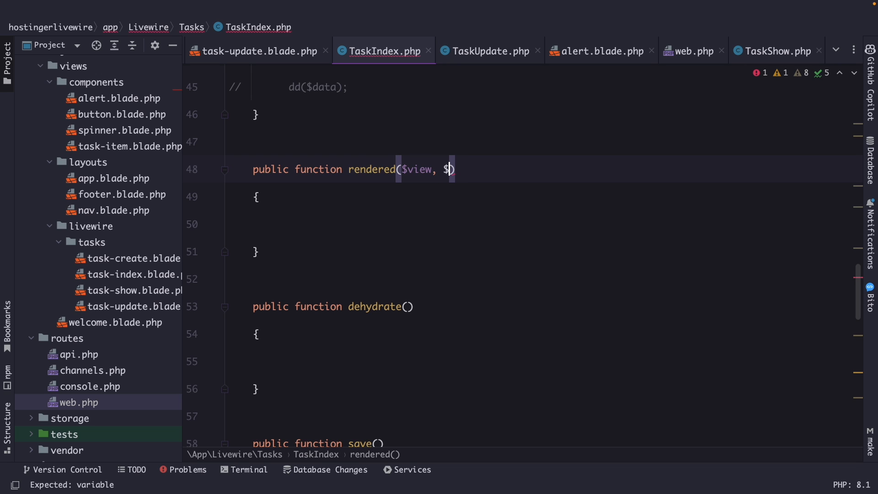
{"action": "type", "text": "html"}
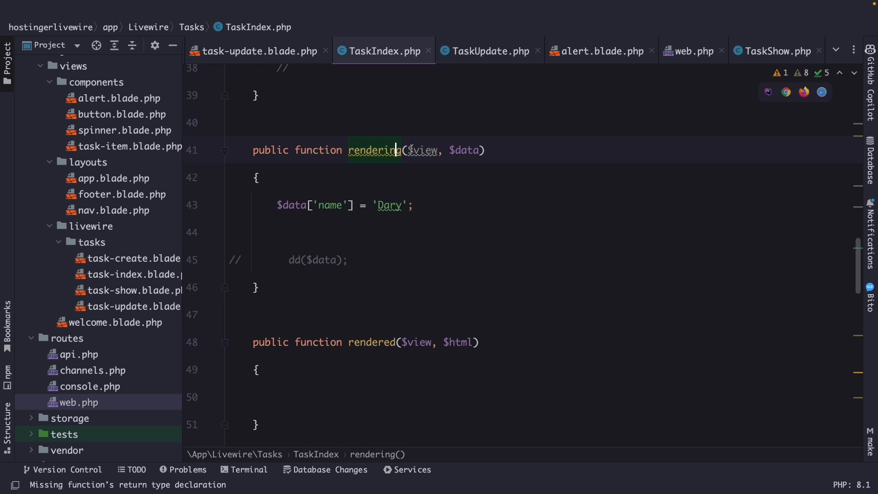
{"action": "double_click", "coordinate": [372, 150]}
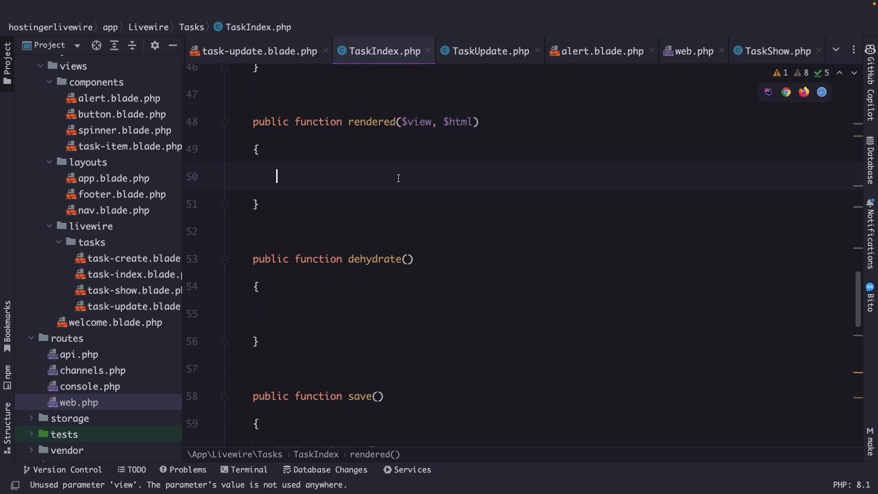
{"action": "type", "text": "dd($html);"}
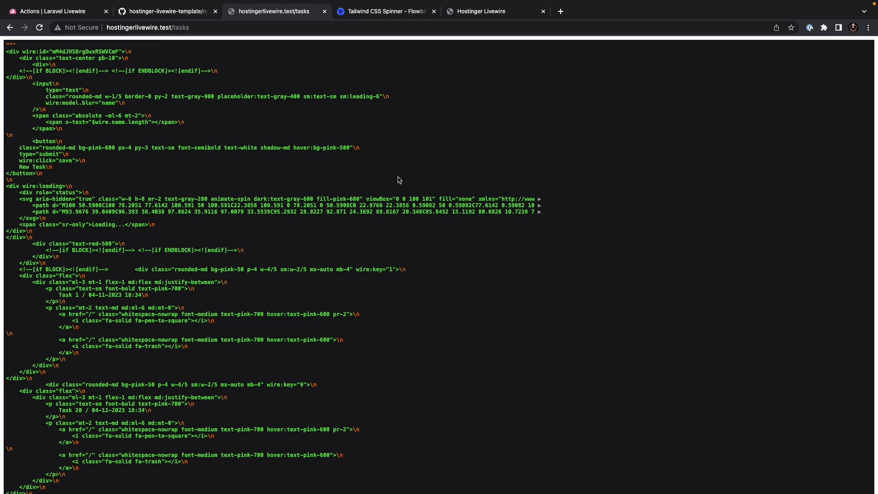
{"action": "scroll", "scroll_direction": "down", "scroll_amount": 3}
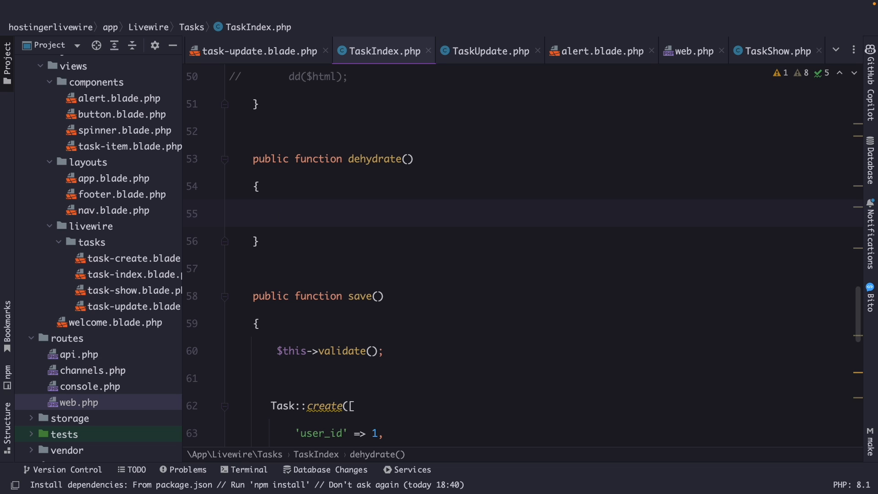
Write $this->tasks = $this->tasks->toArray(); in dehydrate(), then dump $this->tasks
{"action": "left_click", "coordinate": [276, 213]}
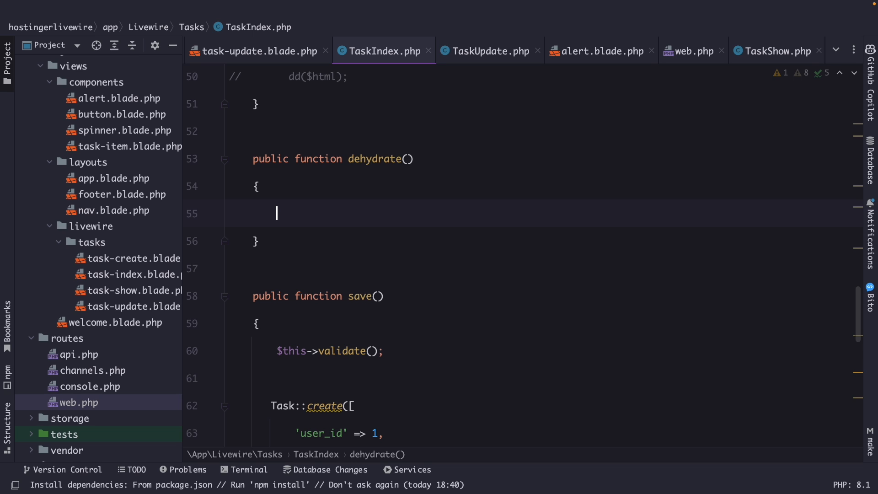
{"action": "type", "text": "$t"}
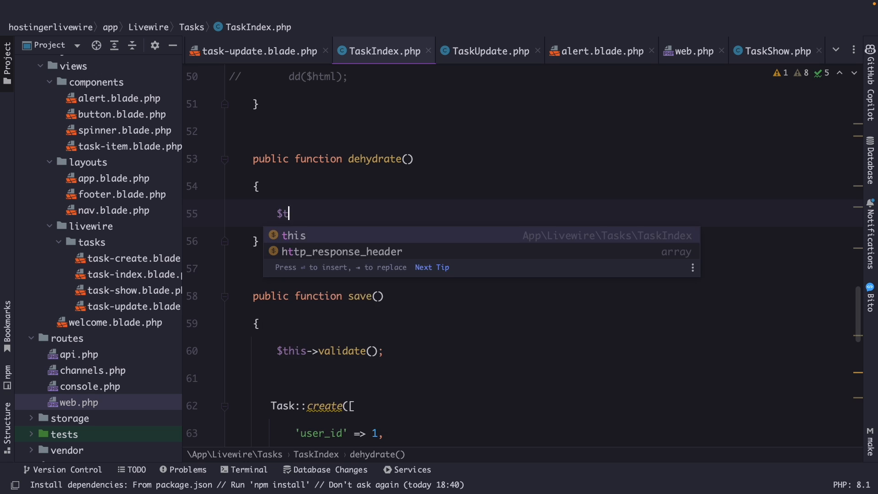
{"action": "type", "text": "his->tasks = $"}
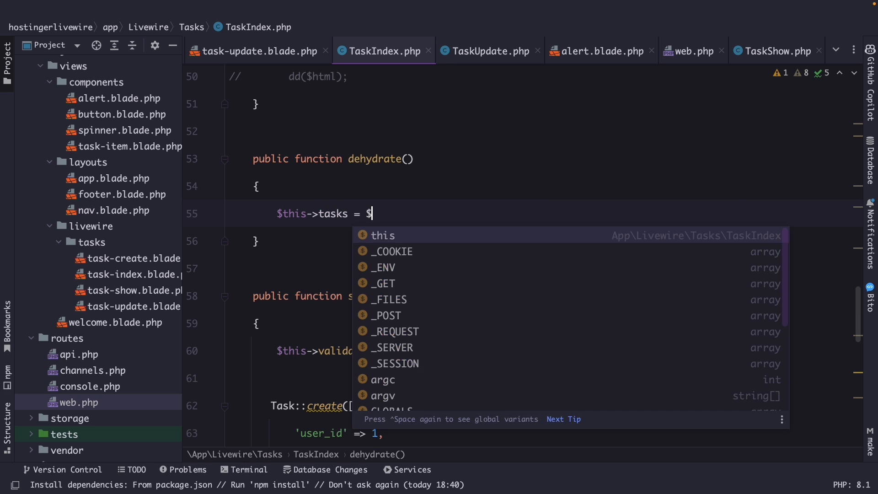
{"action": "type", "text": "this->tasks->"}
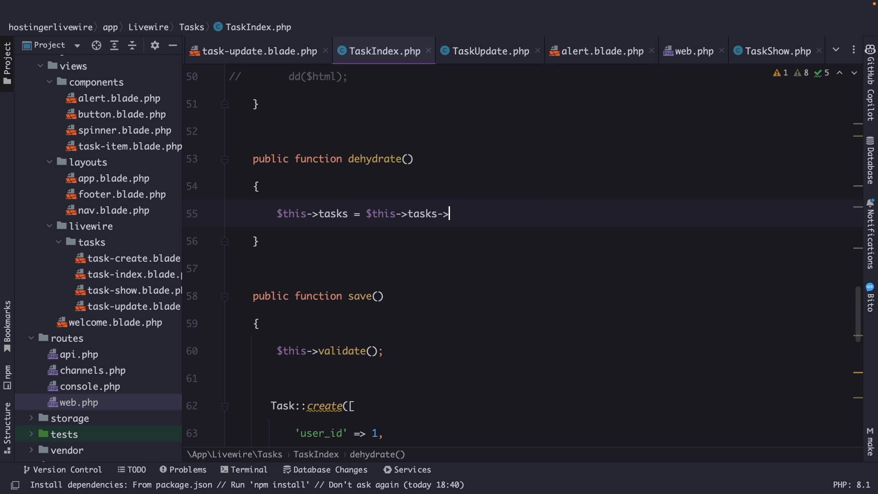
{"action": "type", "text": "toArray();"}
{"action": "type", "text": "dd();"}
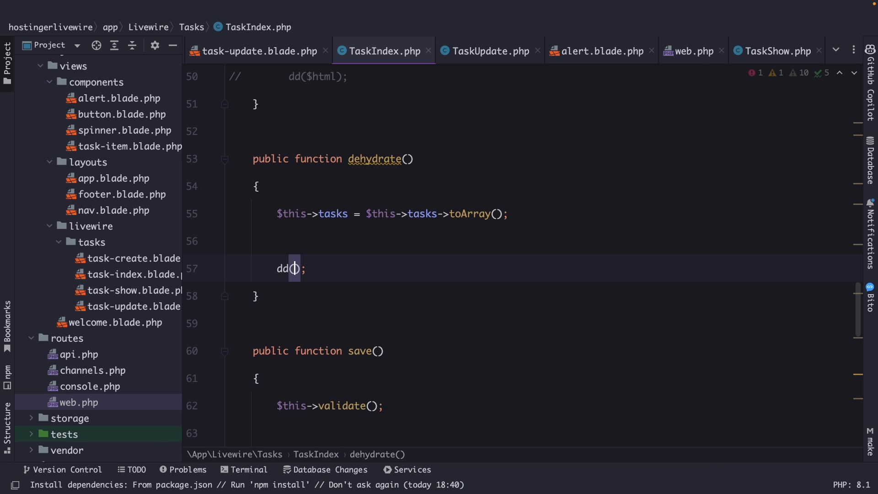
{"action": "type", "text": "$this->tasks"}
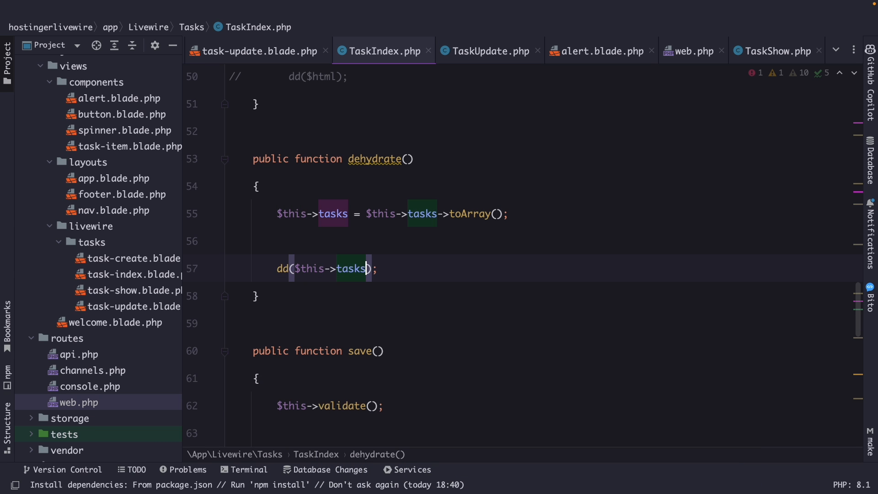